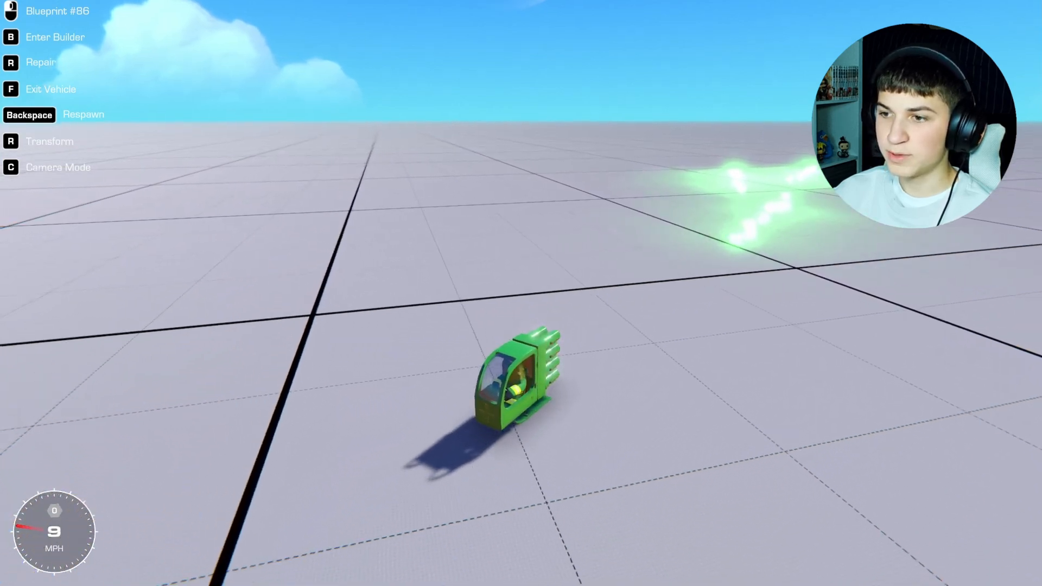
- Fire the flares with the drive key and ride the green vehicle across the grid
key("b")
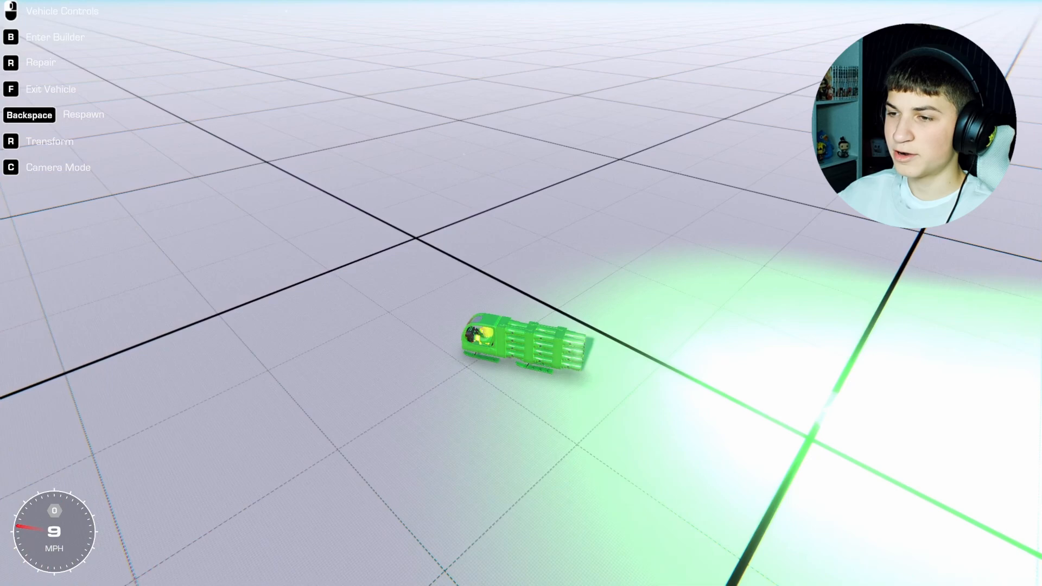
key("b")
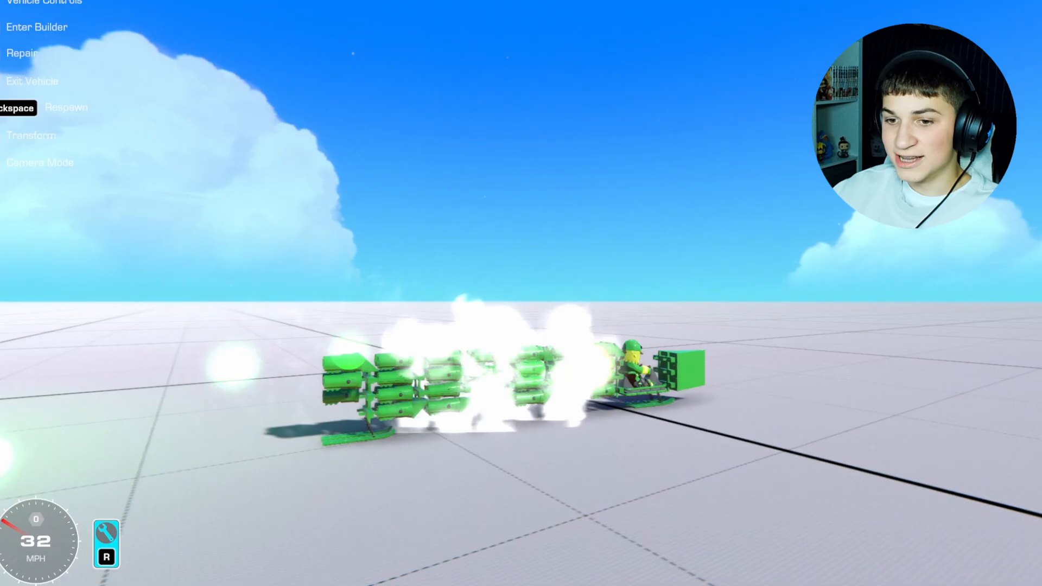
- Return to Builder, select the flare sled, and view the saved Vehicles collection
left_click(37, 26)
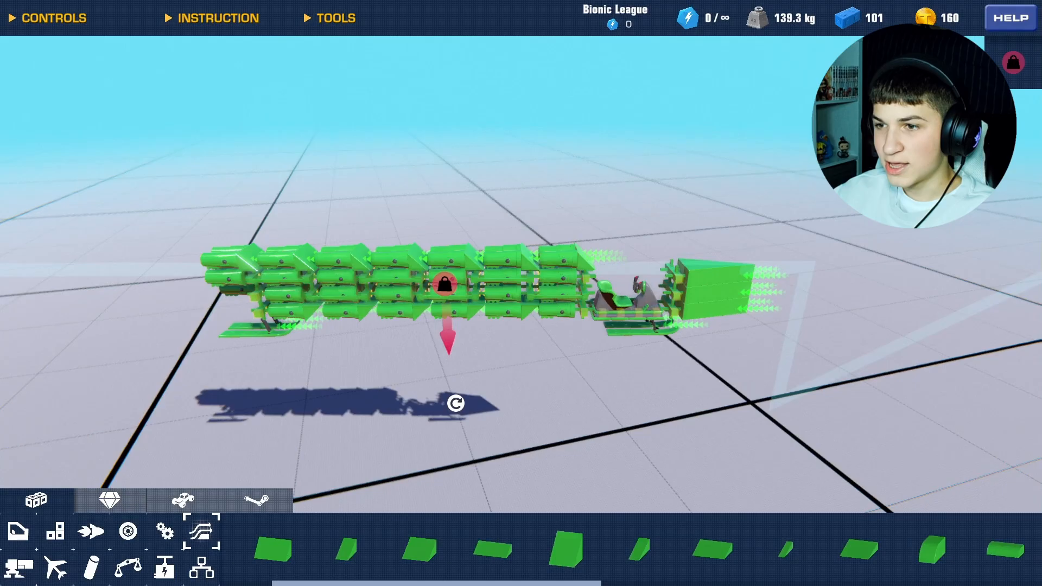
left_click(182, 502)
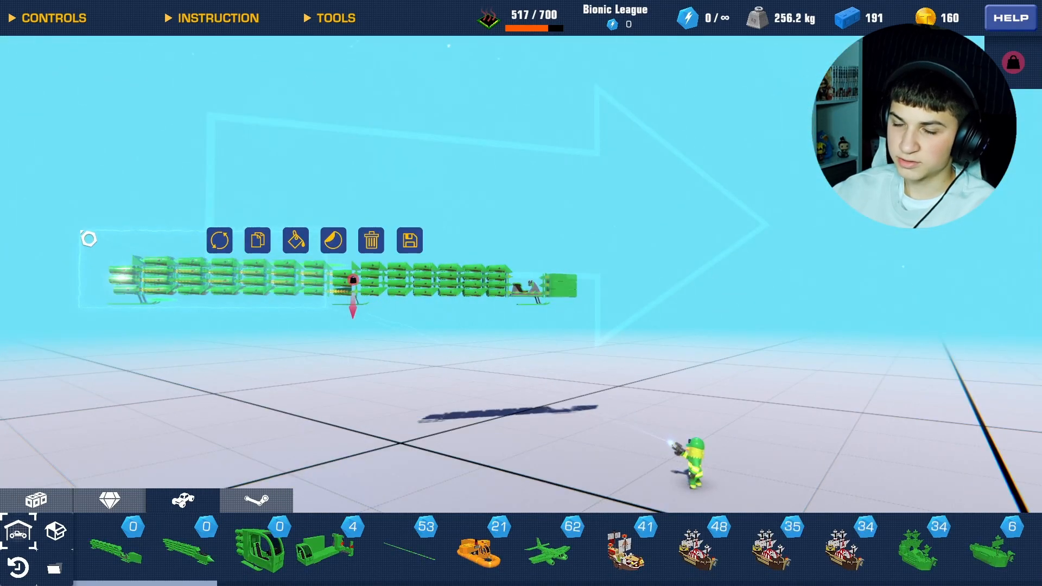
left_click(370, 242)
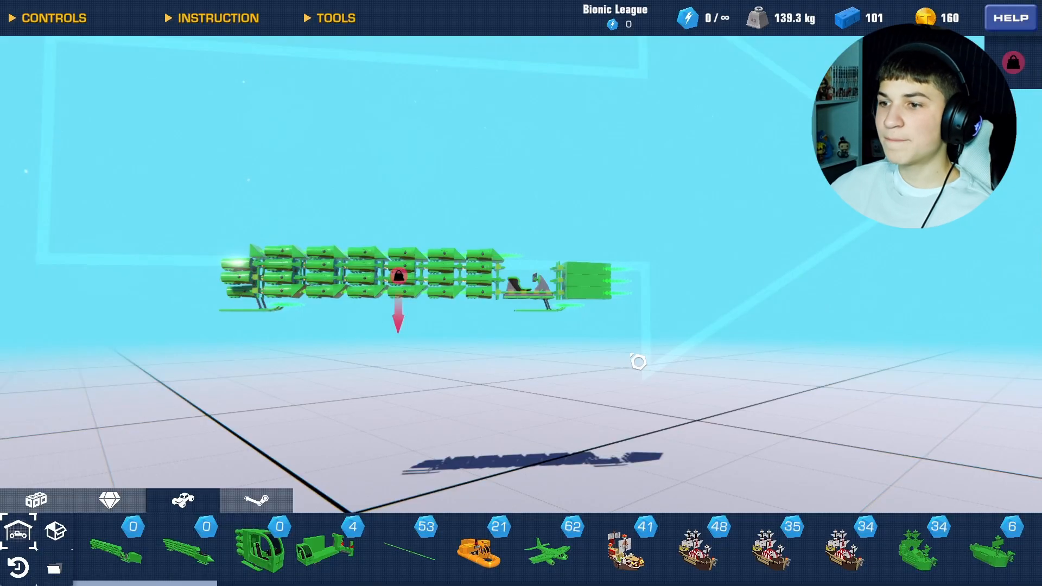